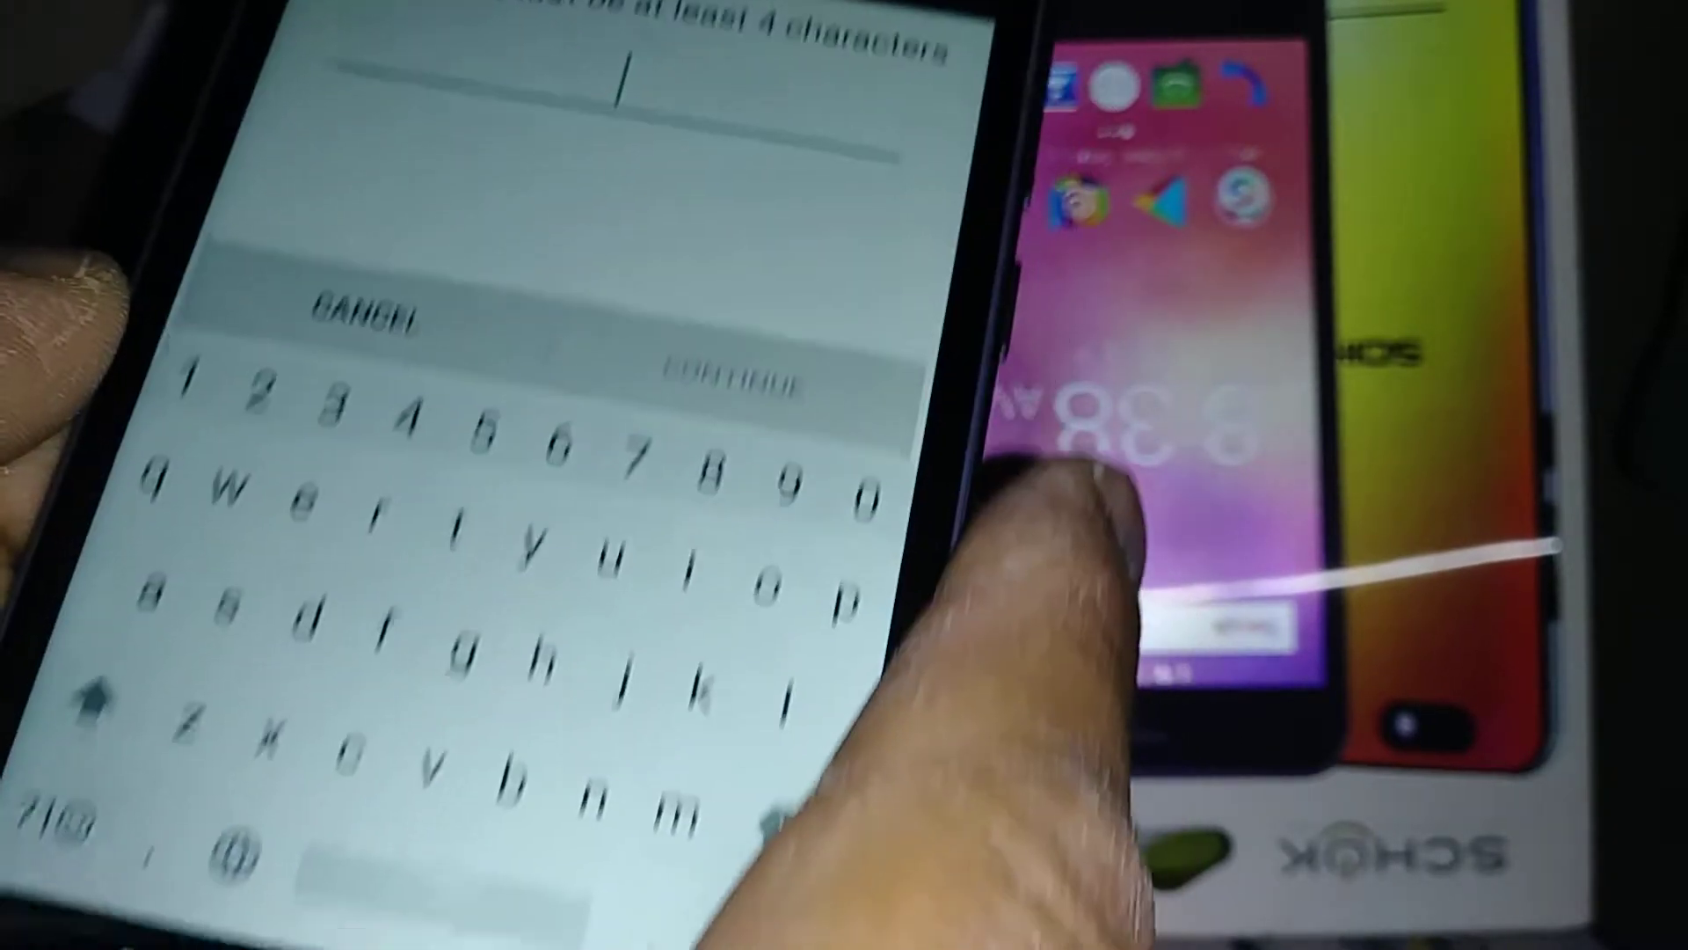
Enter a new lock-screen password and continue to the confirmation step.
text(s)
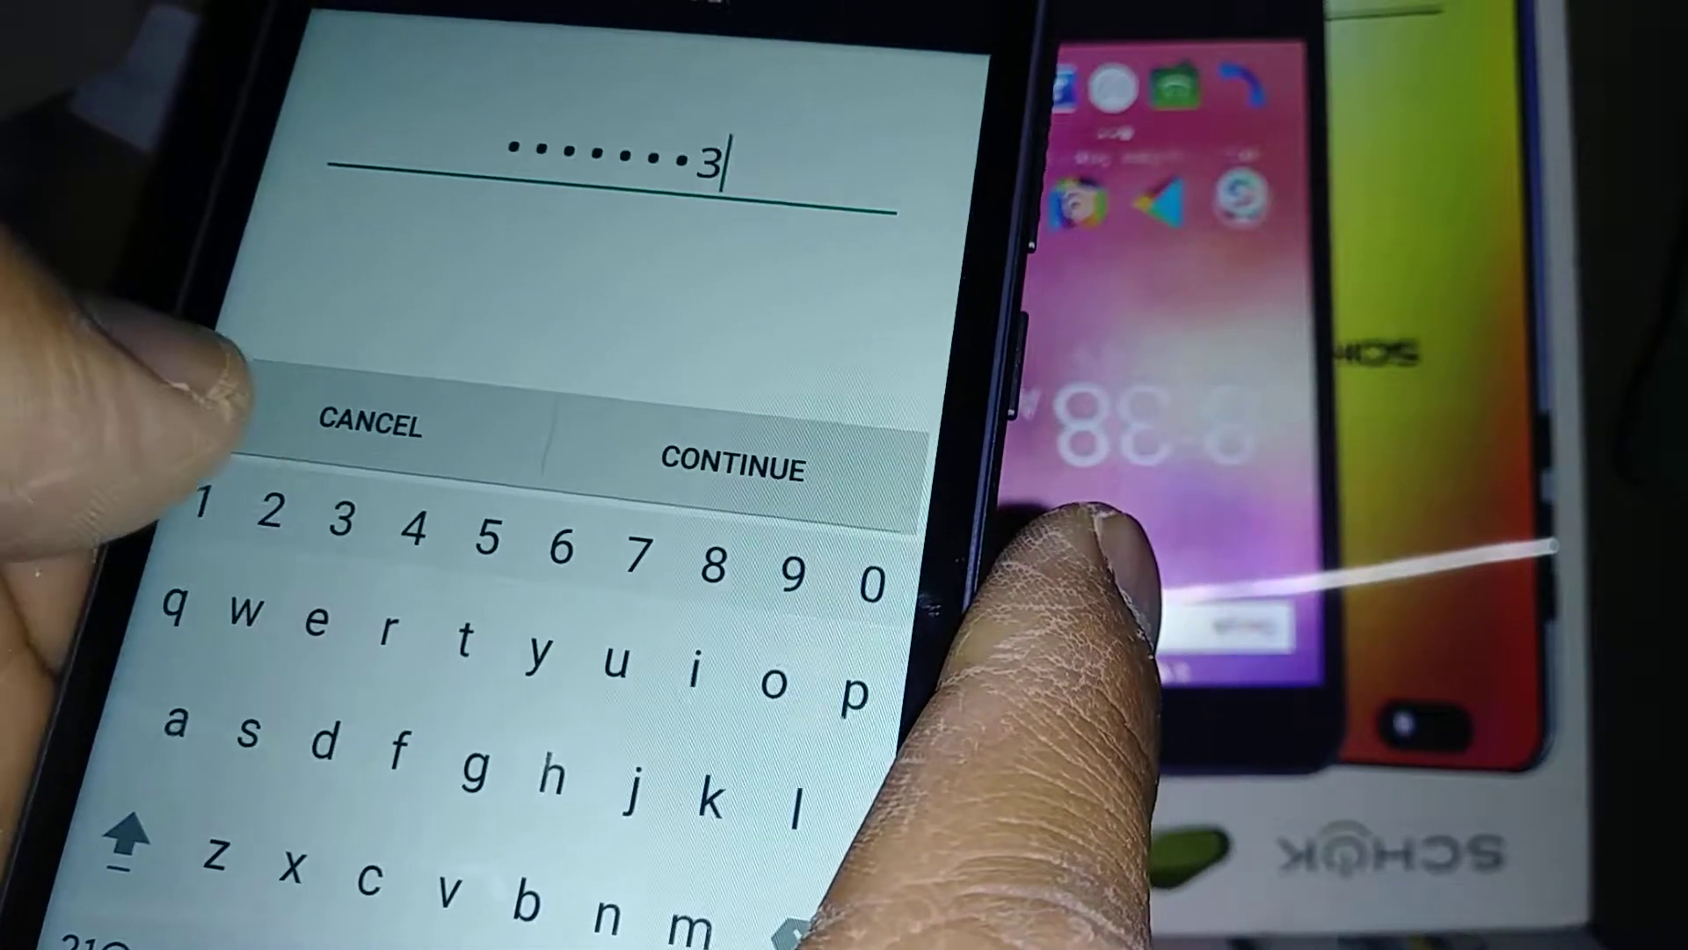
click(735, 466)
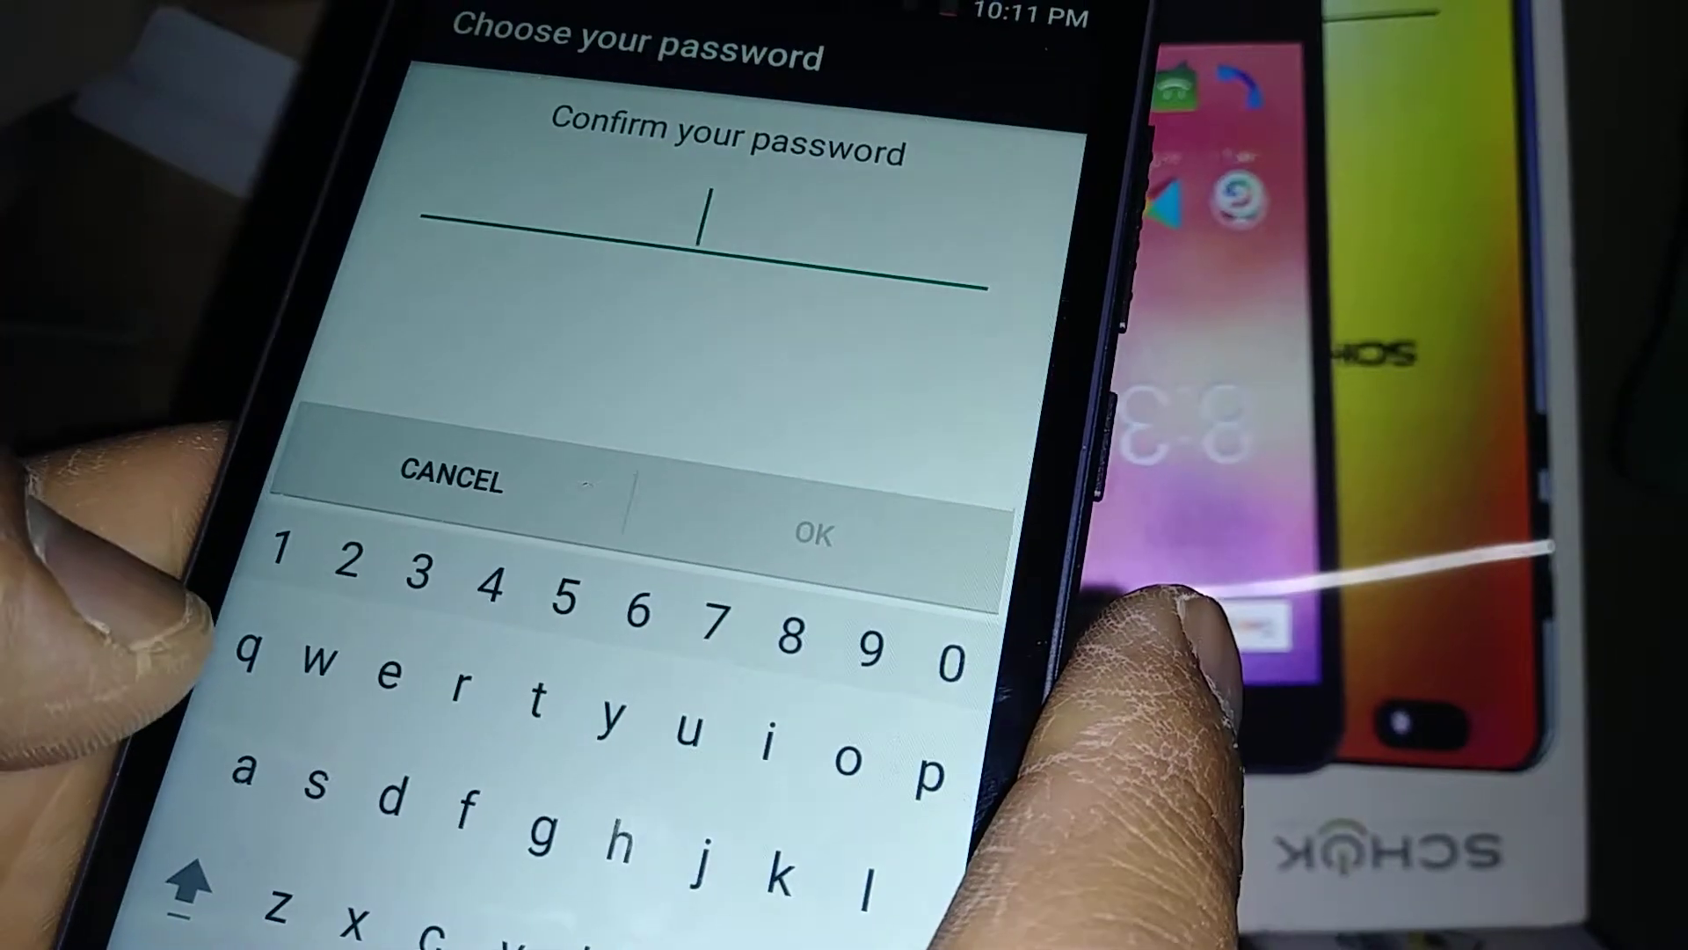
Re-enter the password to confirm it, reaching the lock-screen notification choices.
text(s)
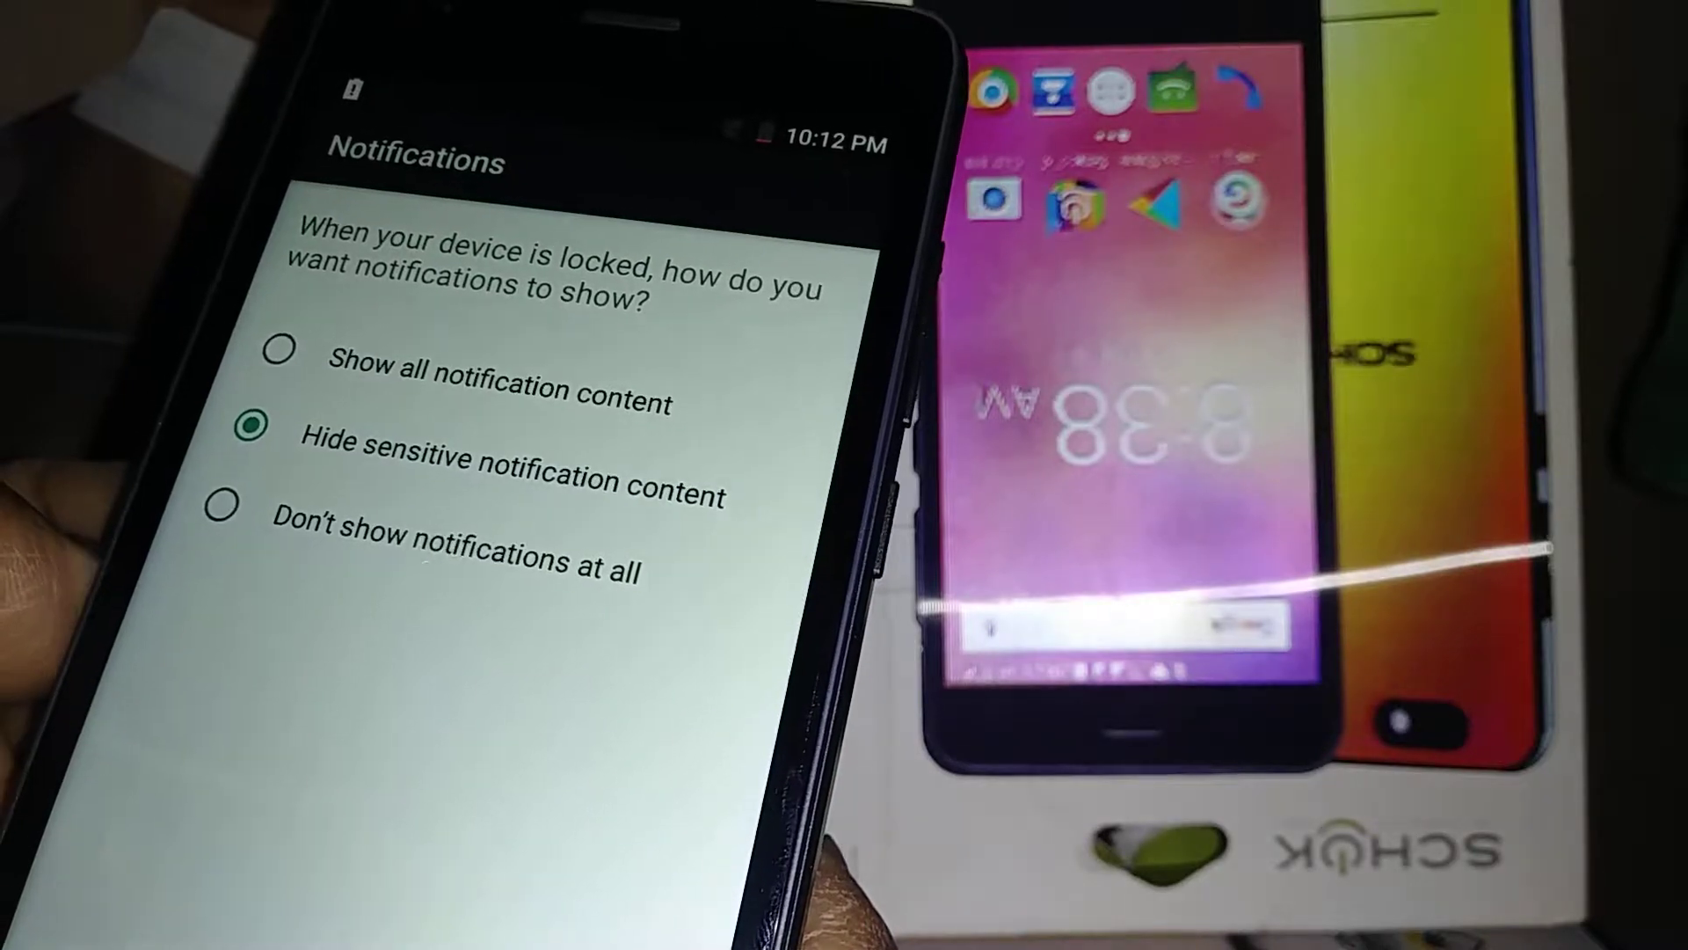
Keep Hide sensitive notification content selected and finish password setup.
click(223, 530)
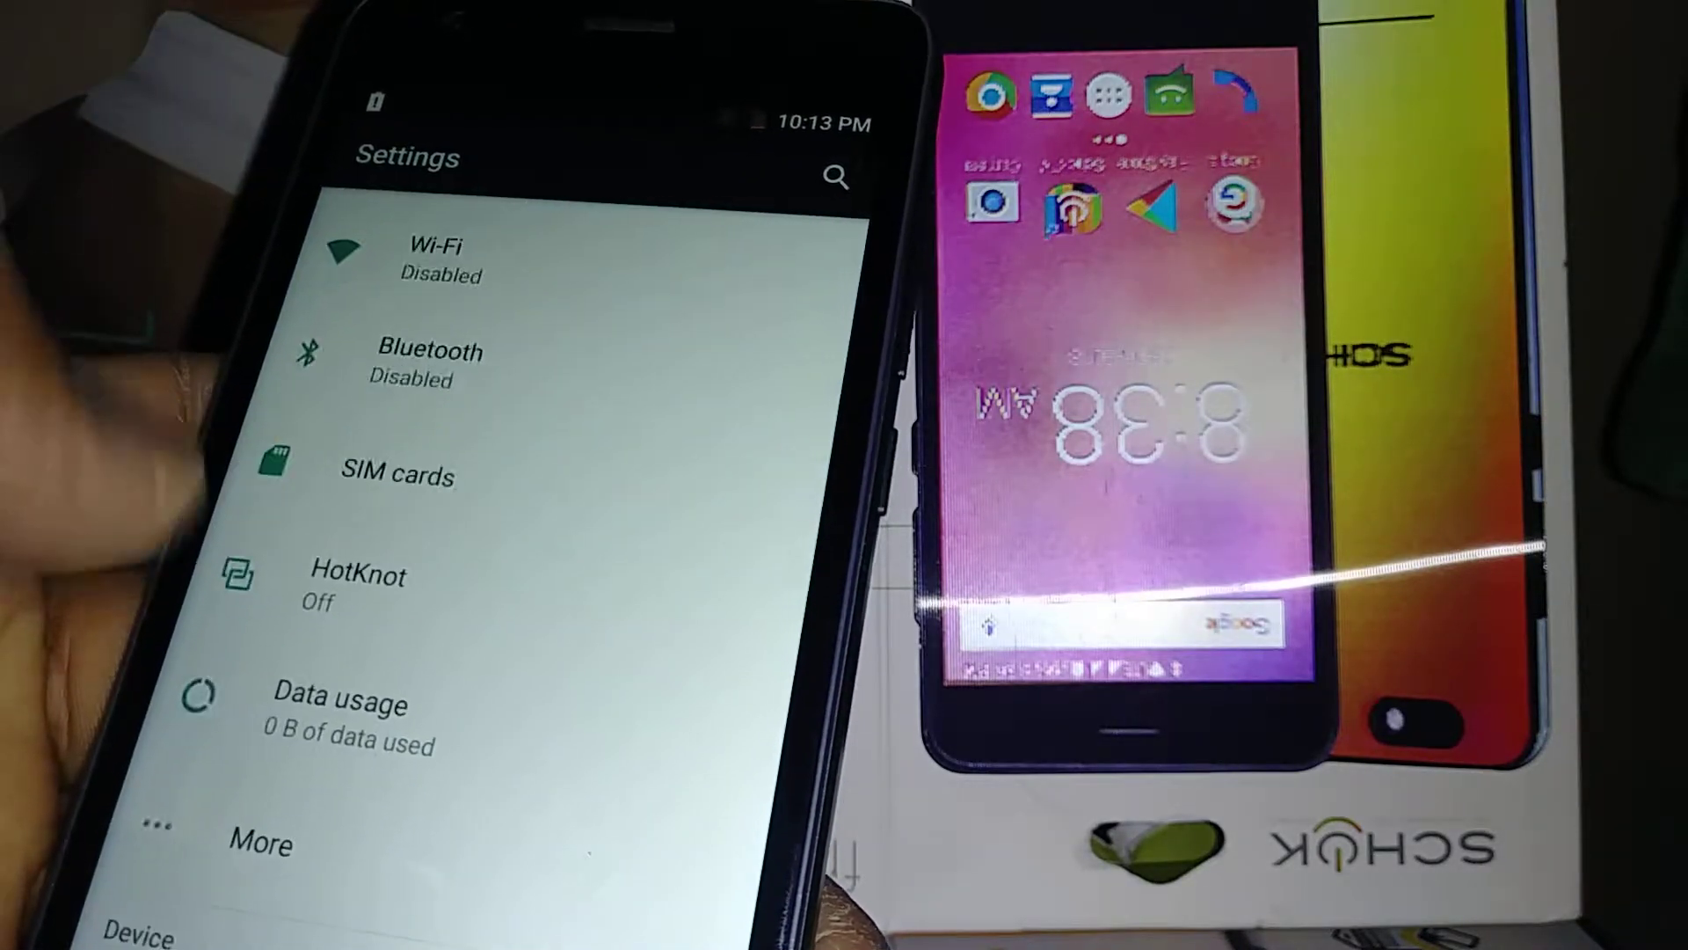
Scroll down the Settings list to reach Security, showing screen lock set to Password.
scroll(down, 3)
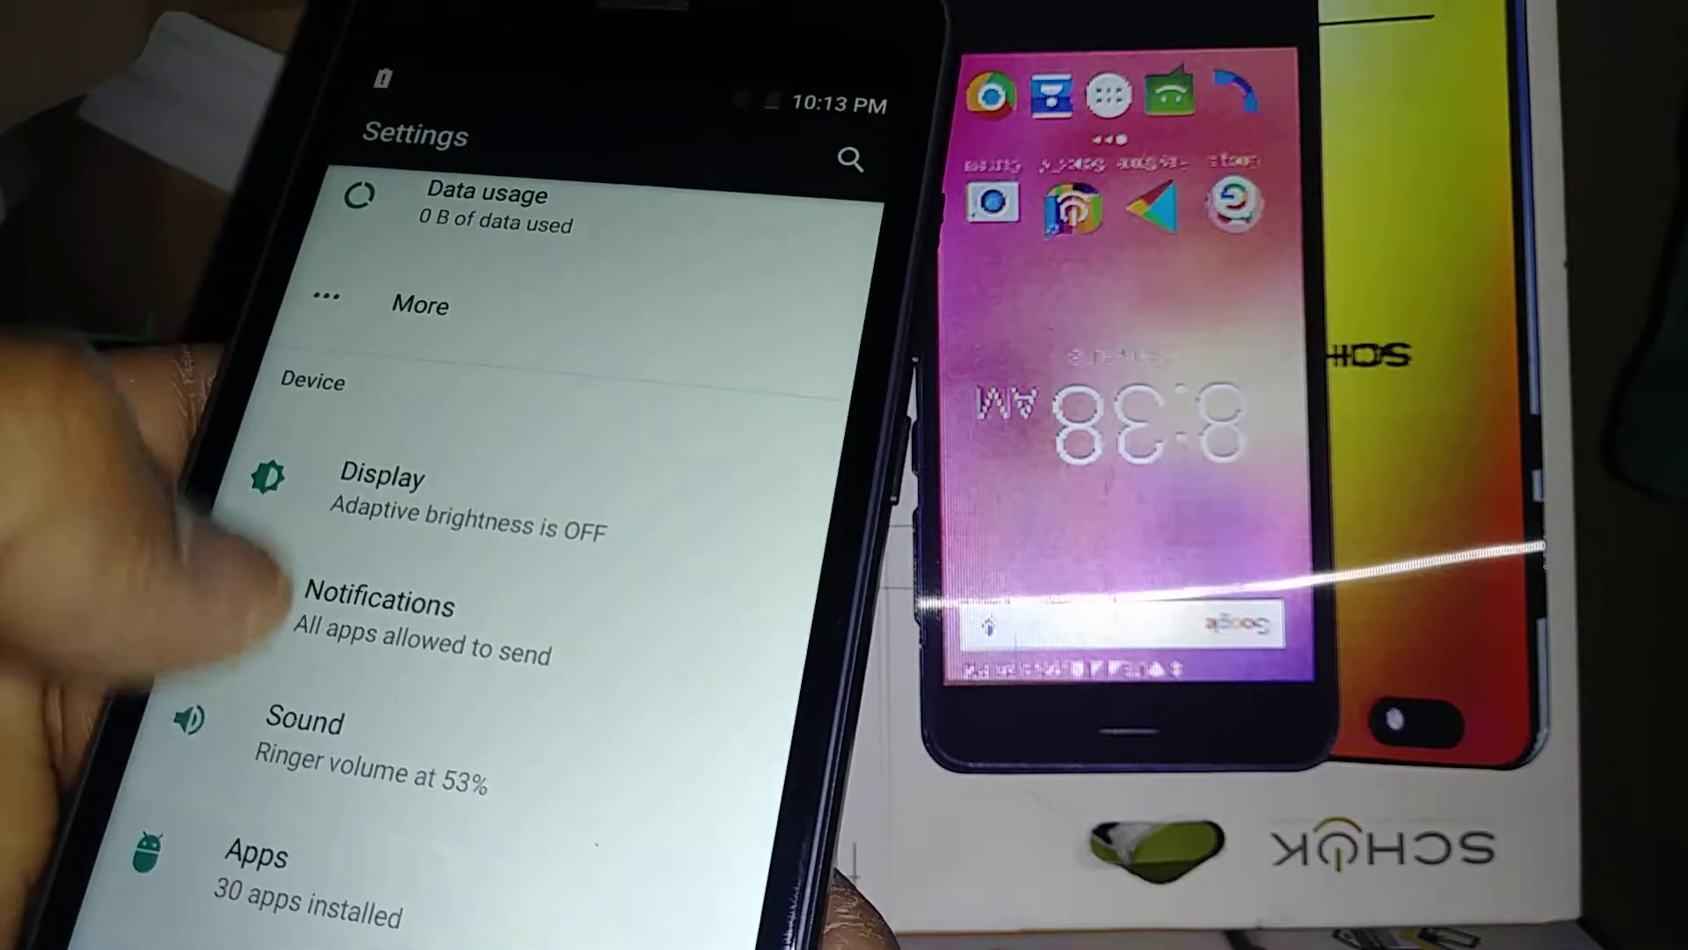
scroll(down, 3)
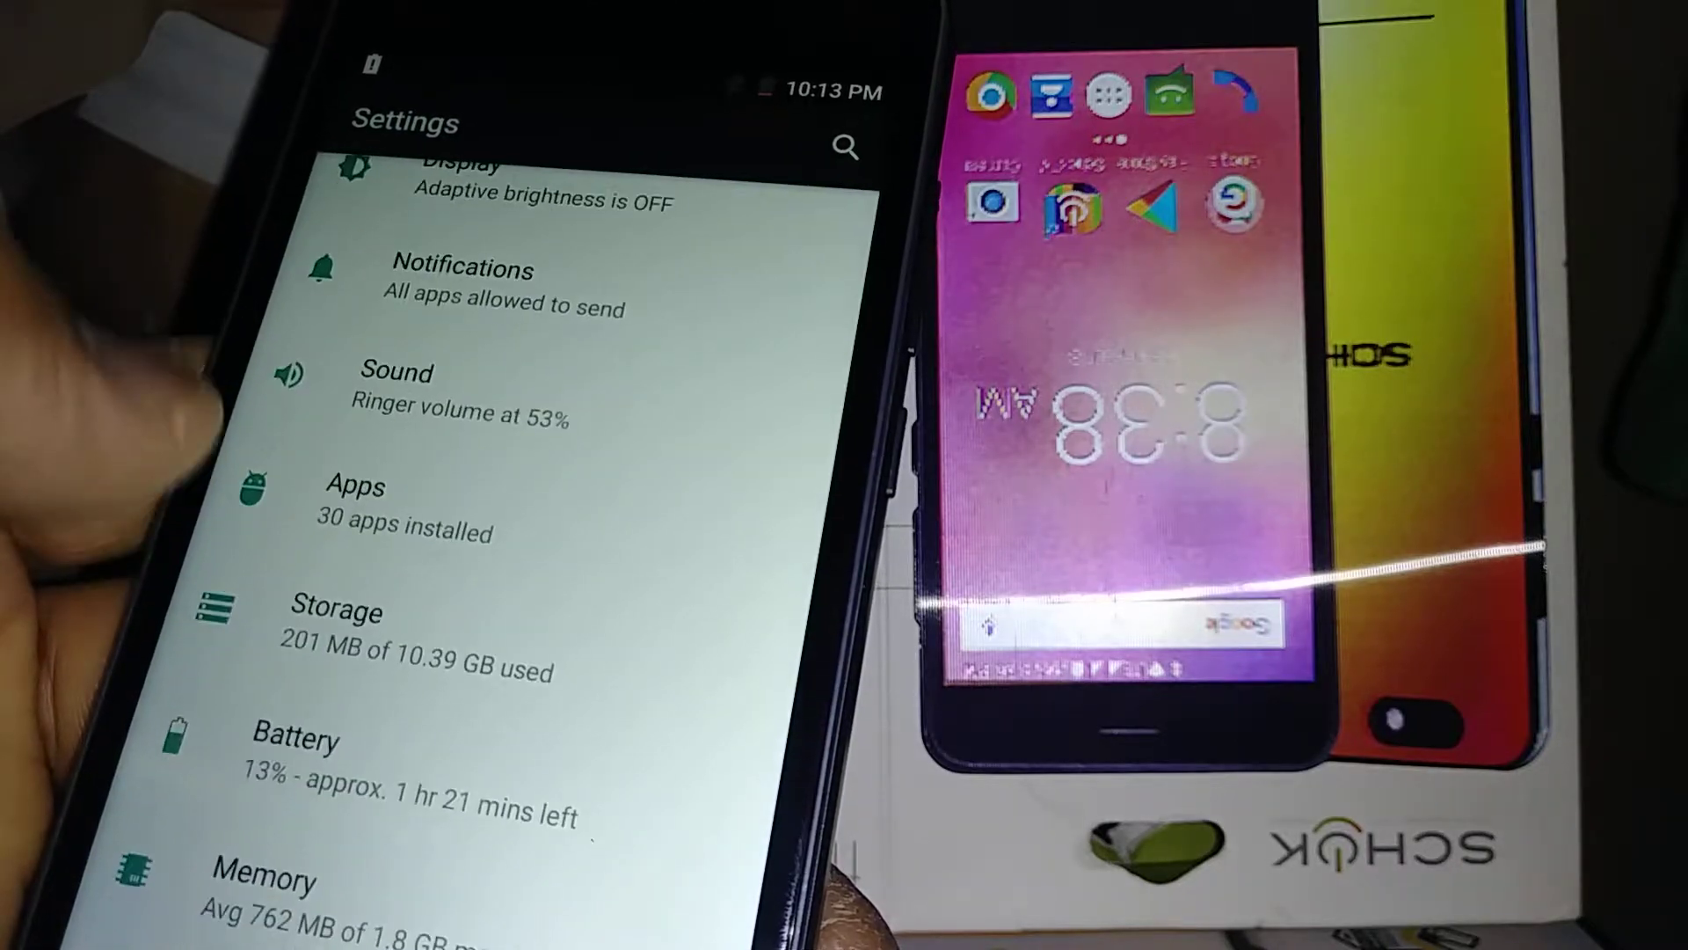
scroll(down, 3)
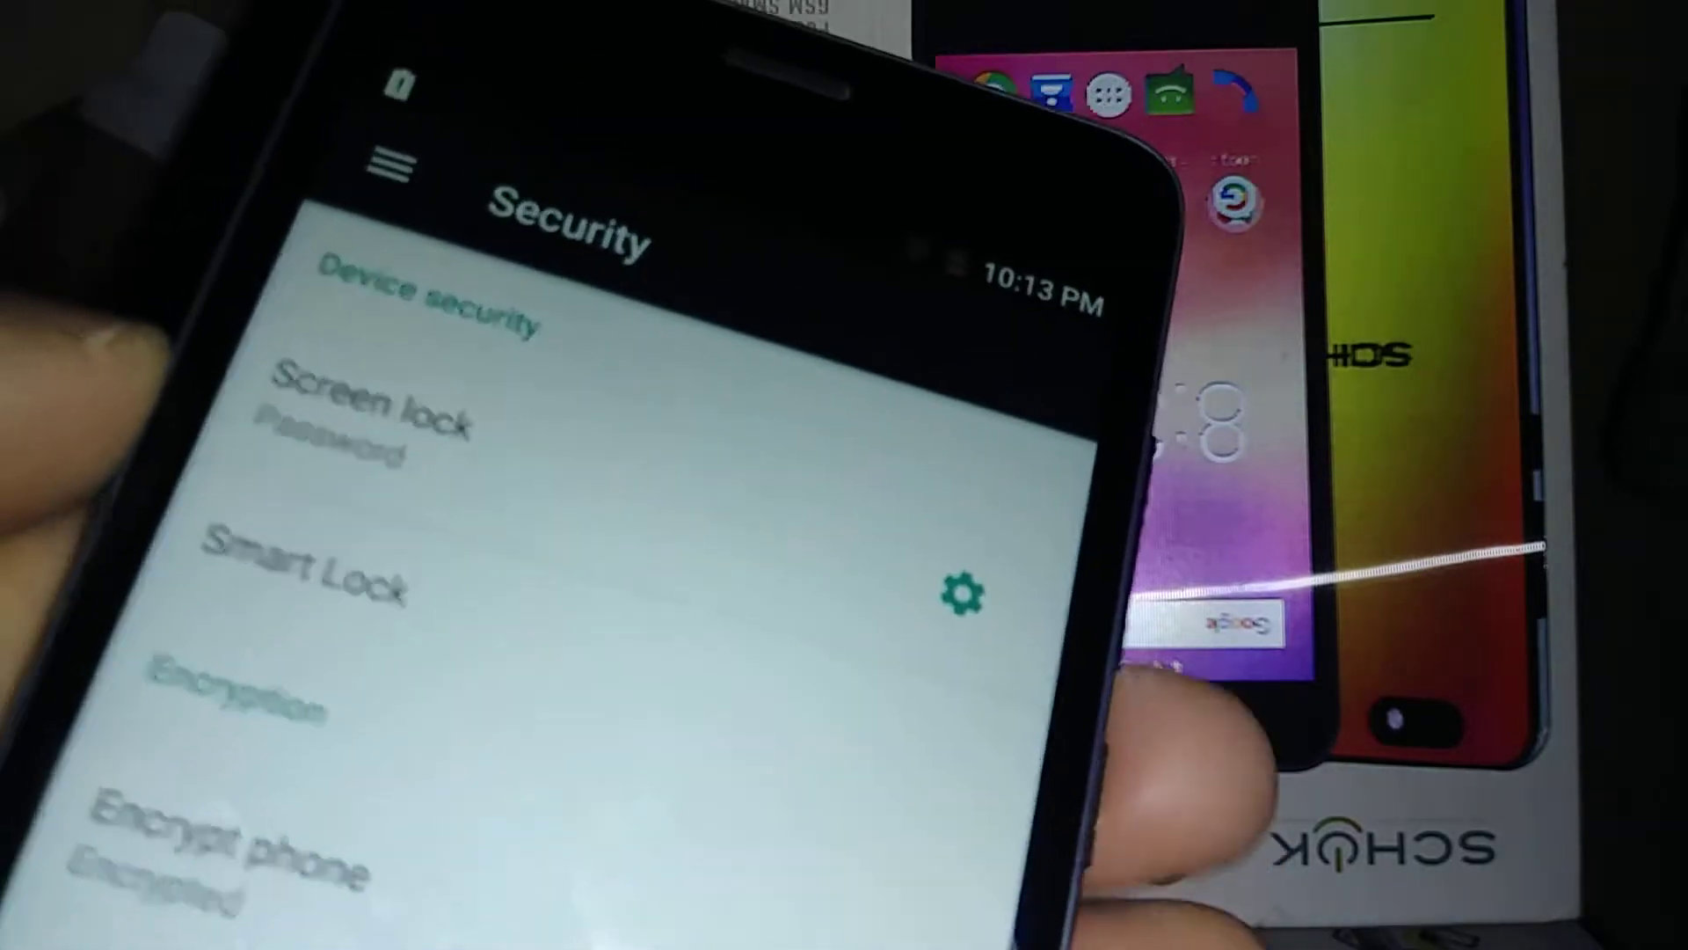
Change the screen lock from Password to PIN, reaching the Secure start-up prompt.
click(371, 420)
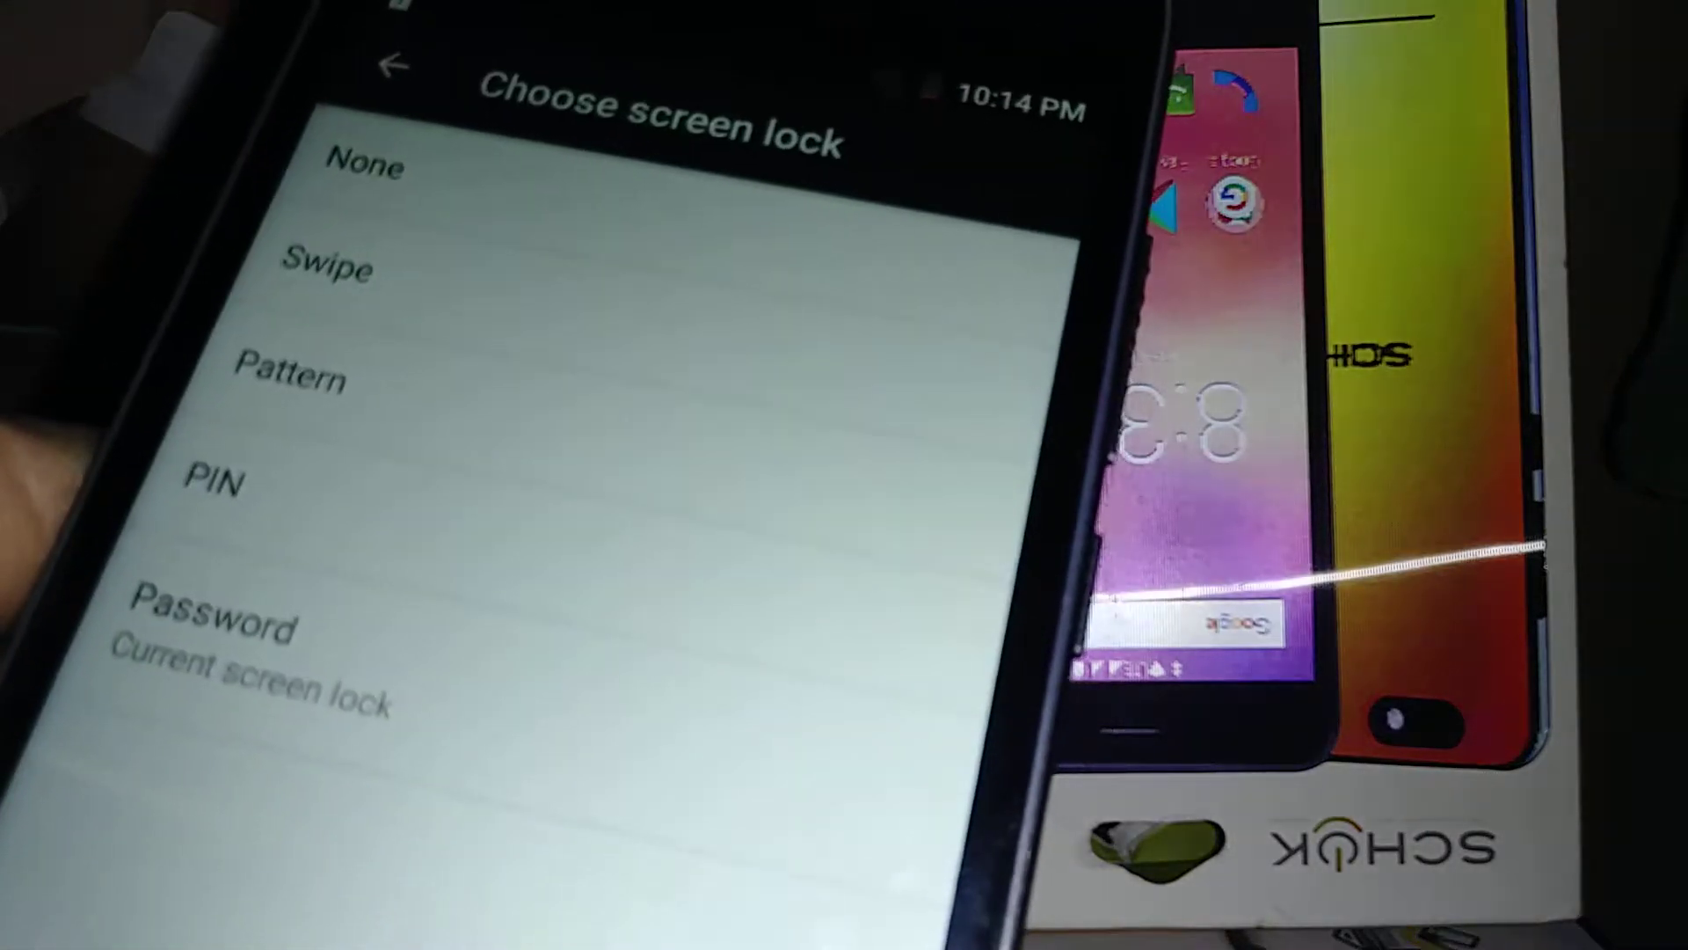
click(213, 482)
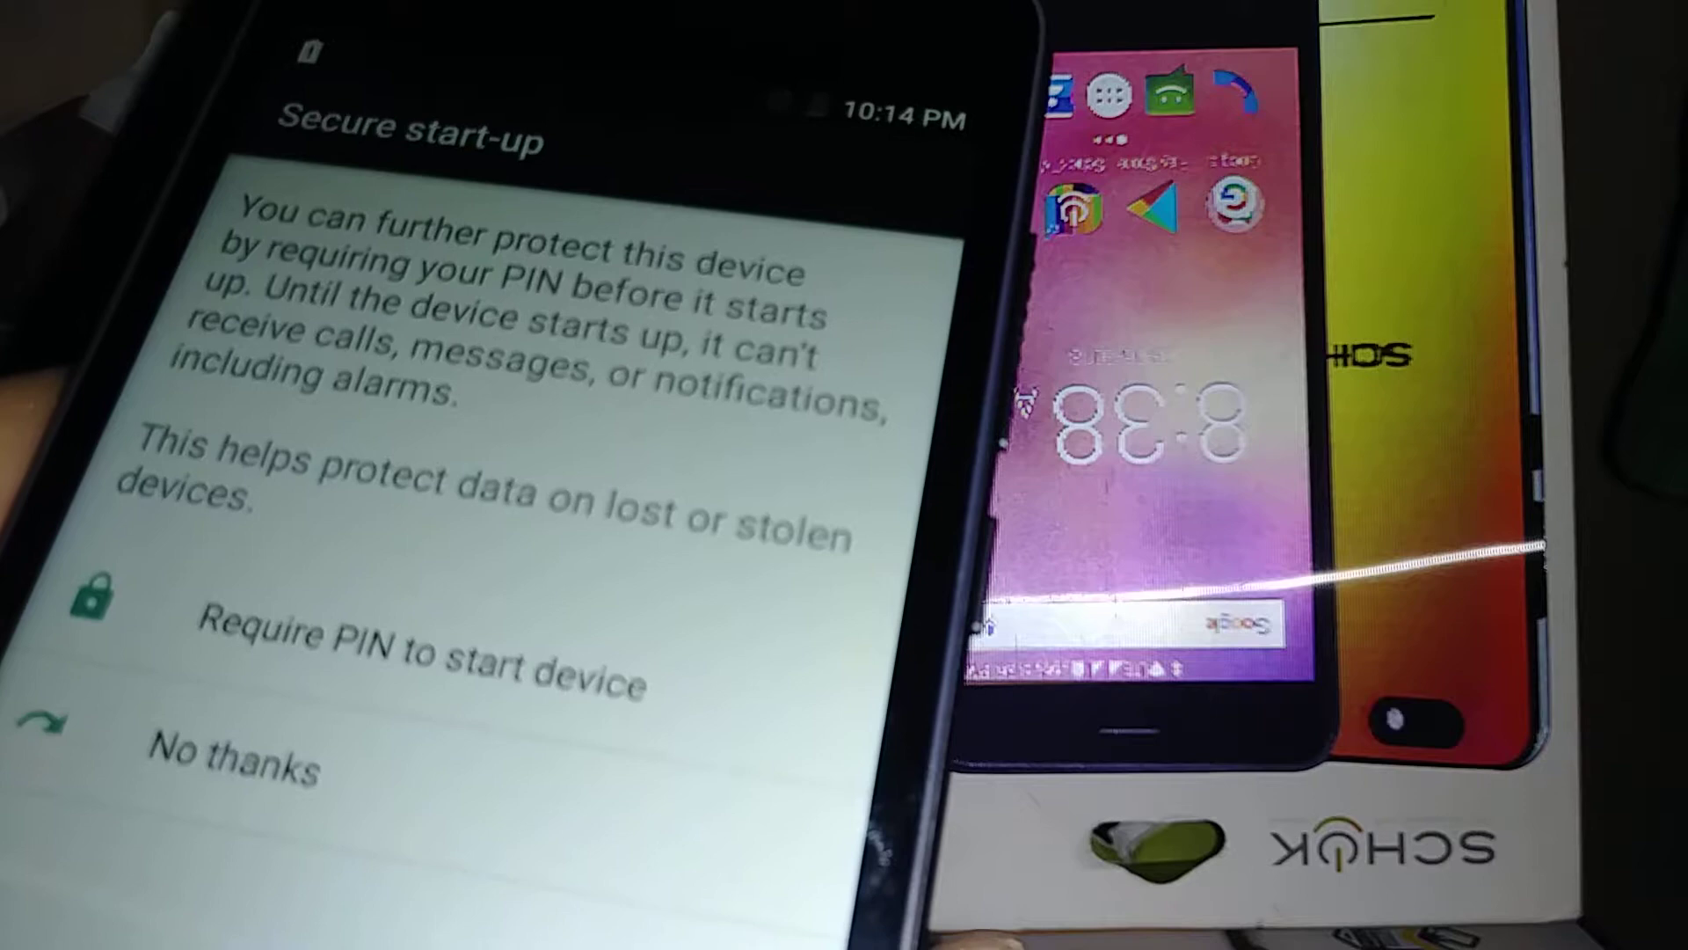